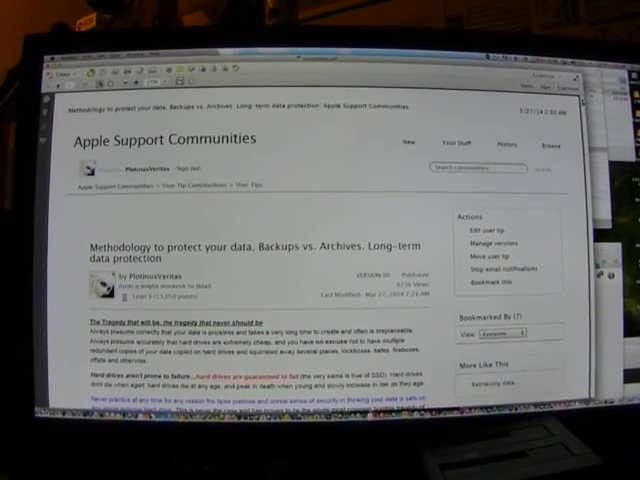
{"action": "scroll", "scroll_direction": "down", "scroll_amount": 3}
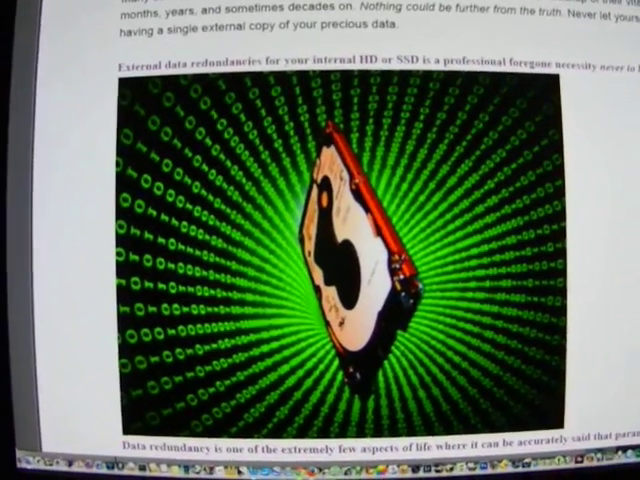
{"action": "scroll", "scroll_direction": "down", "scroll_amount": 3}
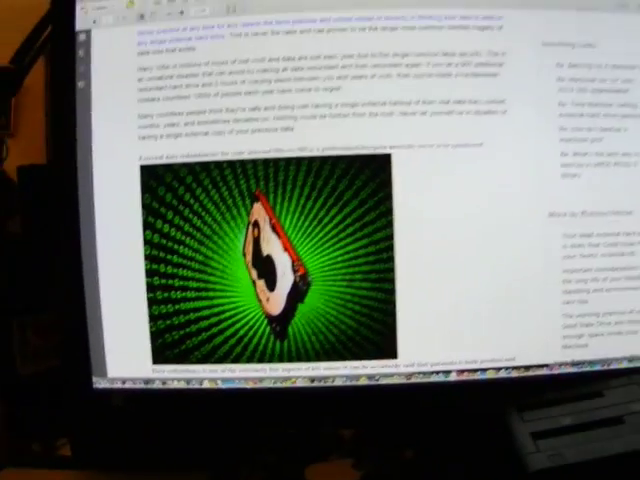
{"action": "scroll", "scroll_direction": "down", "scroll_amount": 3}
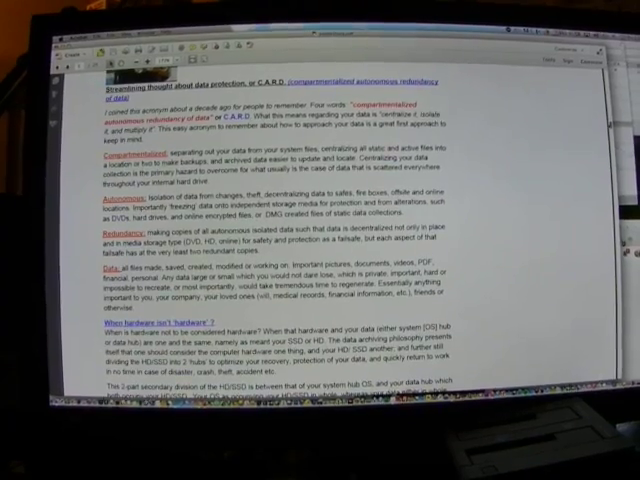
{"action": "scroll", "scroll_direction": "down", "scroll_amount": 3}
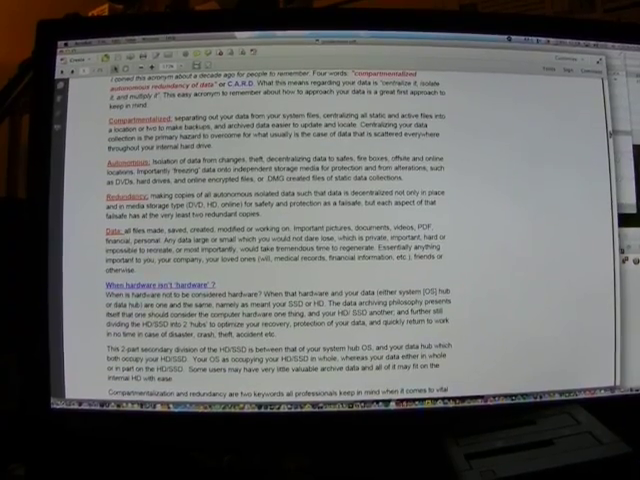
{"action": "scroll", "scroll_direction": "down", "scroll_amount": 3}
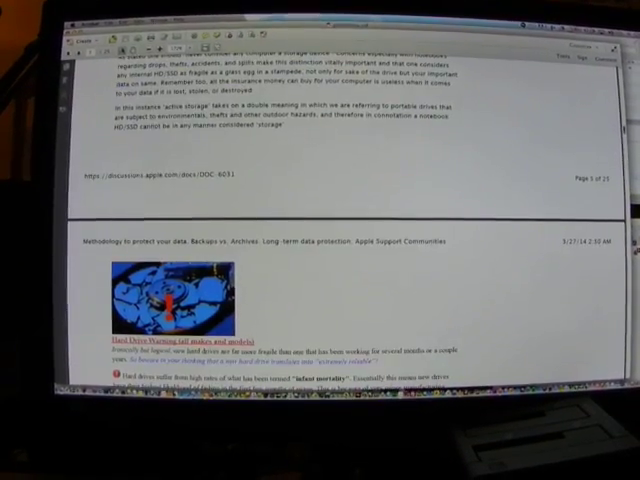
{"action": "scroll", "scroll_direction": "down", "scroll_amount": 3}
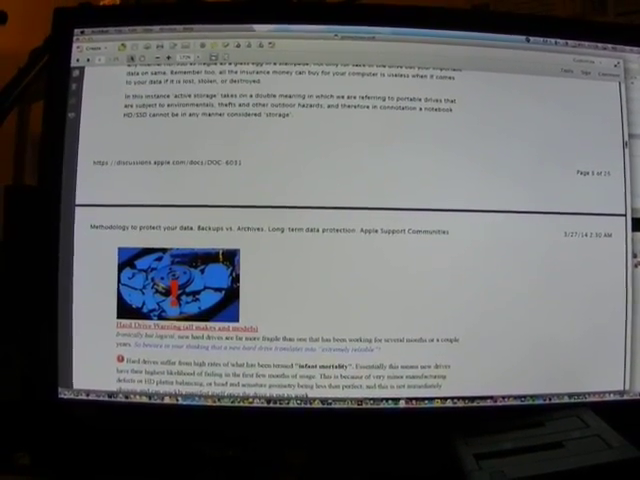
{"action": "scroll", "scroll_direction": "down", "scroll_amount": 3}
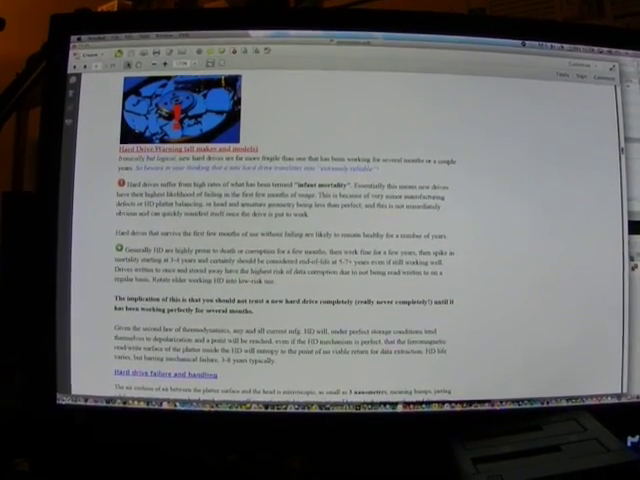
{"action": "scroll", "scroll_direction": "down", "scroll_amount": 3}
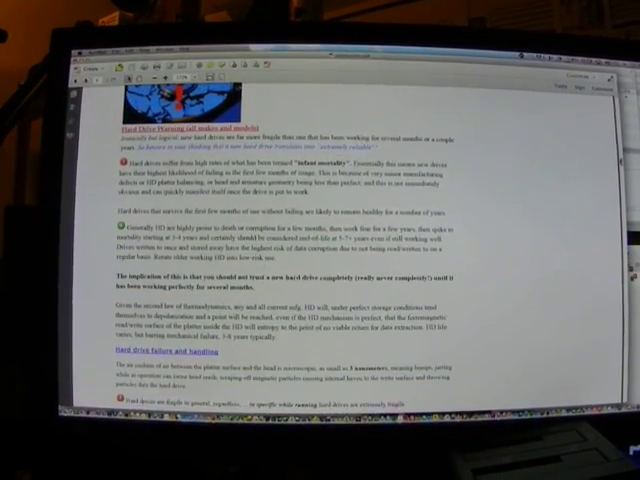
{"action": "scroll", "scroll_direction": "down", "scroll_amount": 3}
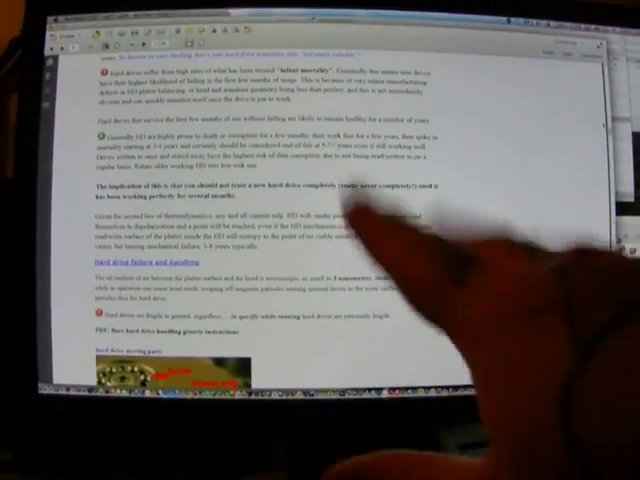
{"action": "mouse_move", "coordinate": [400, 300]}
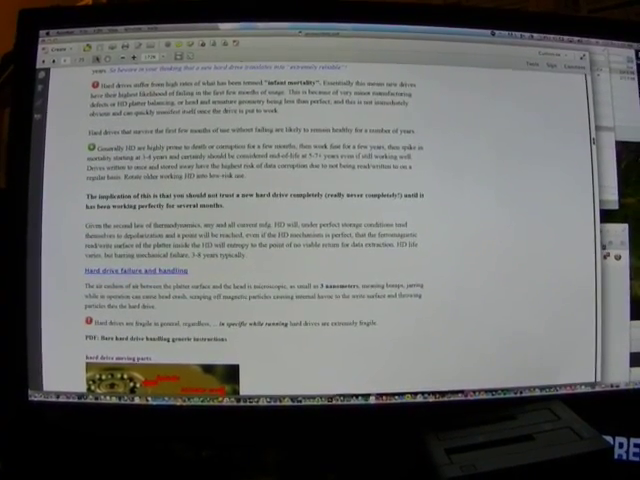
{"action": "scroll", "scroll_direction": "down", "scroll_amount": 3}
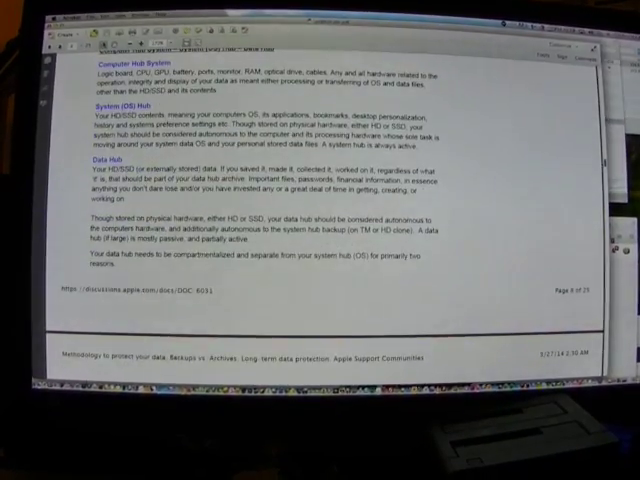
{"action": "scroll", "scroll_direction": "down", "scroll_amount": 3}
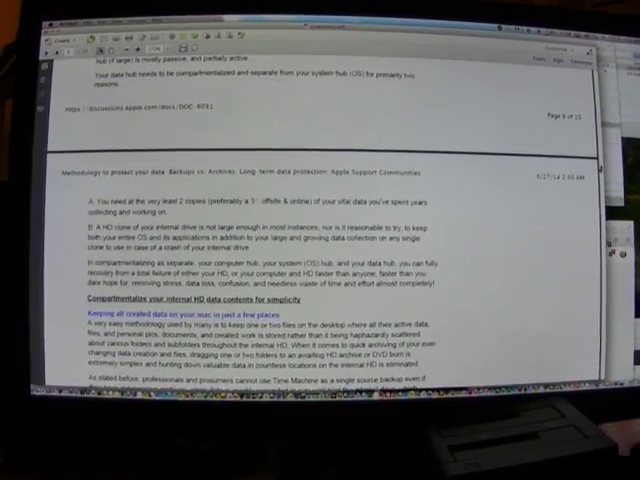
{"action": "scroll", "scroll_direction": "down", "scroll_amount": 3}
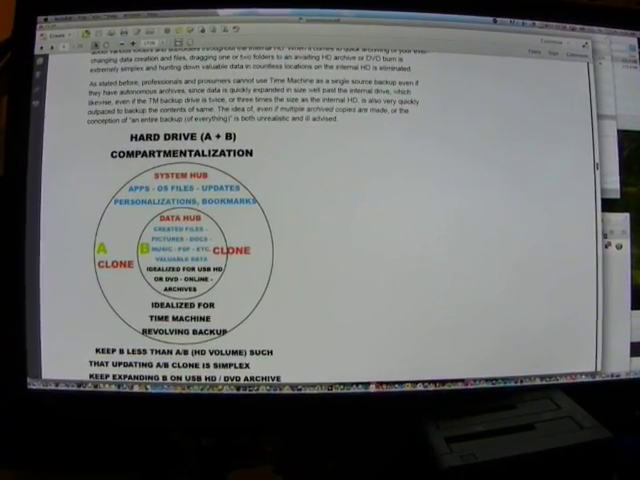
{"action": "scroll", "scroll_direction": "down", "scroll_amount": 3}
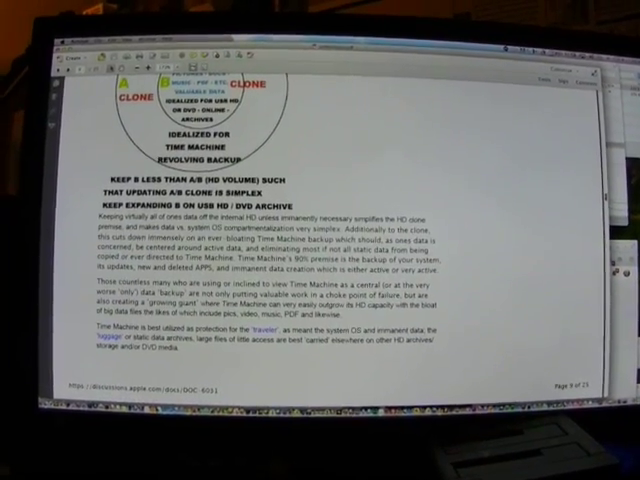
{"action": "scroll", "scroll_direction": "down", "scroll_amount": 3}
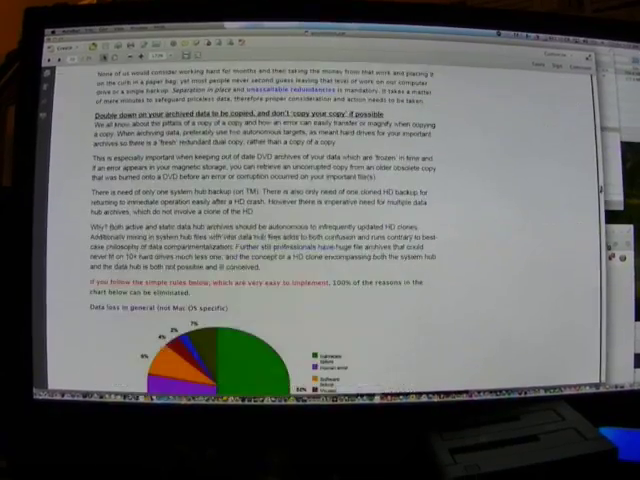
{"action": "scroll", "scroll_direction": "down", "scroll_amount": 3}
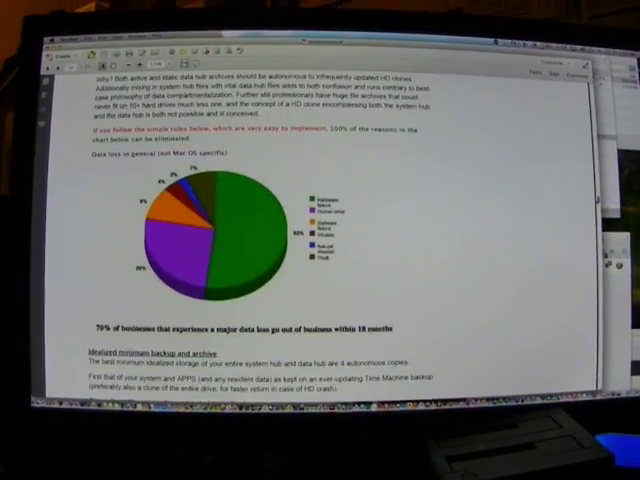
{"action": "scroll", "scroll_direction": "down", "scroll_amount": 3}
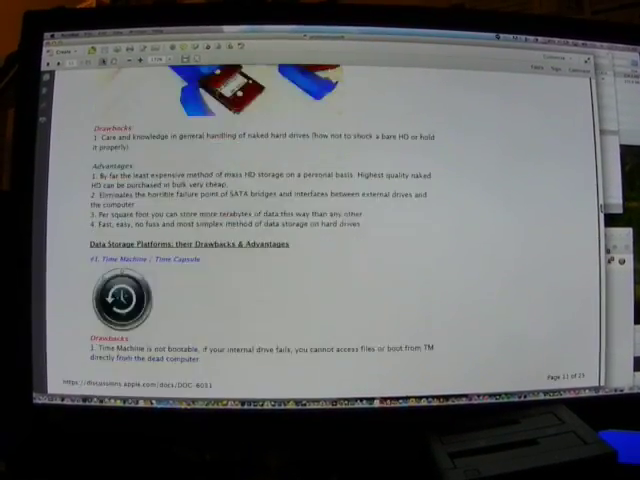
{"action": "scroll", "scroll_direction": "down", "scroll_amount": 3}
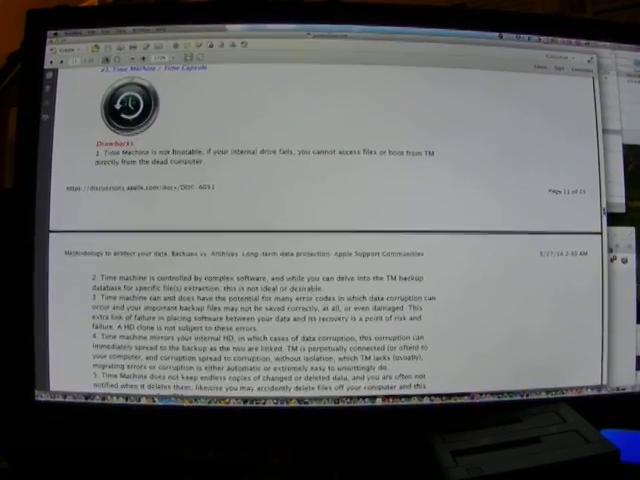
{"action": "scroll", "scroll_direction": "down", "scroll_amount": 3}
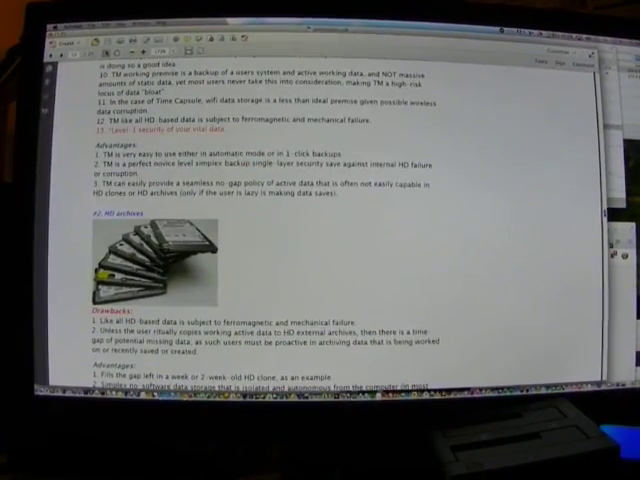
{"action": "scroll", "scroll_direction": "down", "scroll_amount": 3}
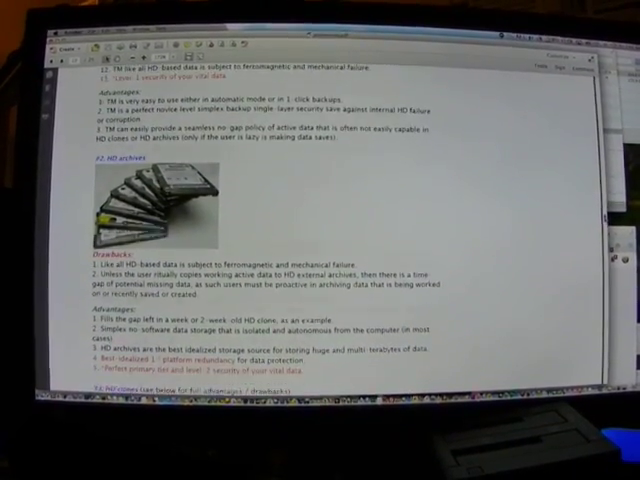
{"action": "scroll", "scroll_direction": "down", "scroll_amount": 3}
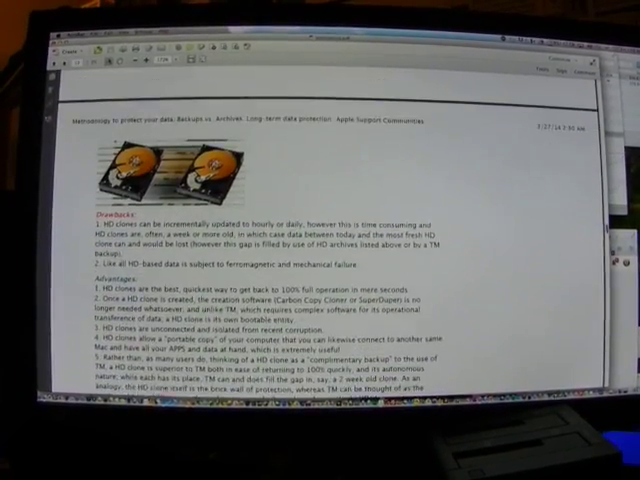
{"action": "scroll", "scroll_direction": "down", "scroll_amount": 3}
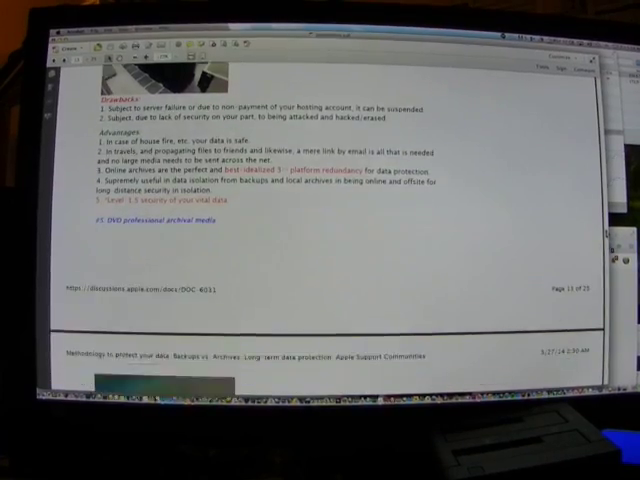
{"action": "scroll", "scroll_direction": "down", "scroll_amount": 3}
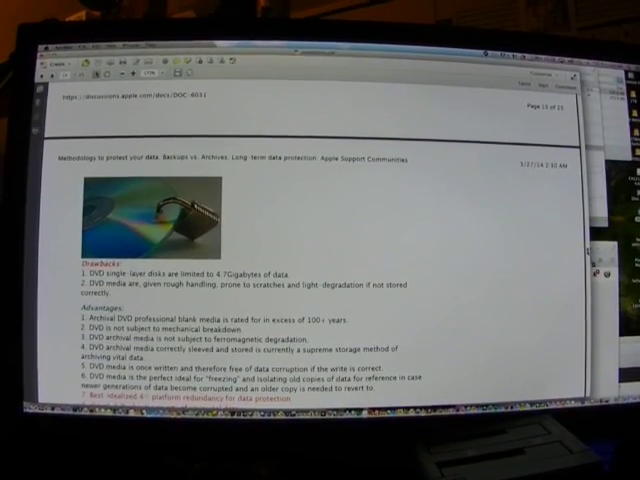
{"action": "scroll", "scroll_direction": "down", "scroll_amount": 3}
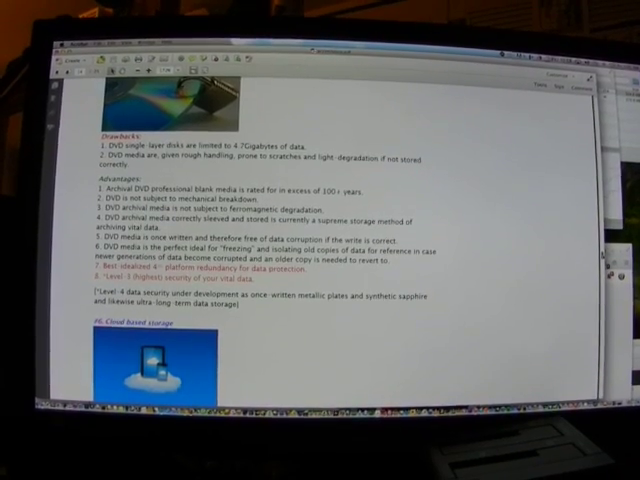
{"action": "scroll", "scroll_direction": "down", "scroll_amount": 3}
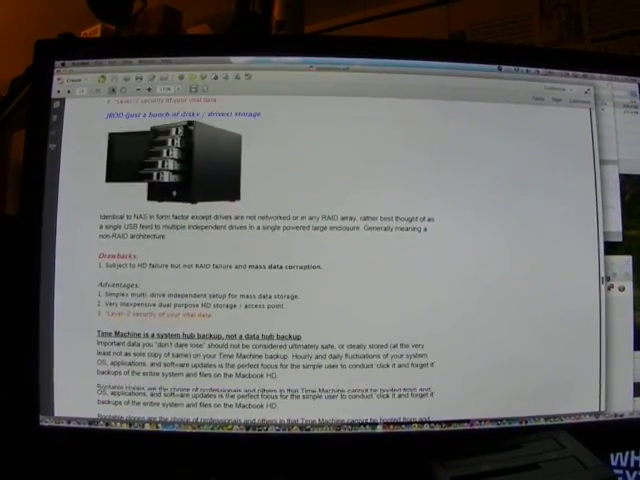
{"action": "scroll", "scroll_direction": "down", "scroll_amount": 3}
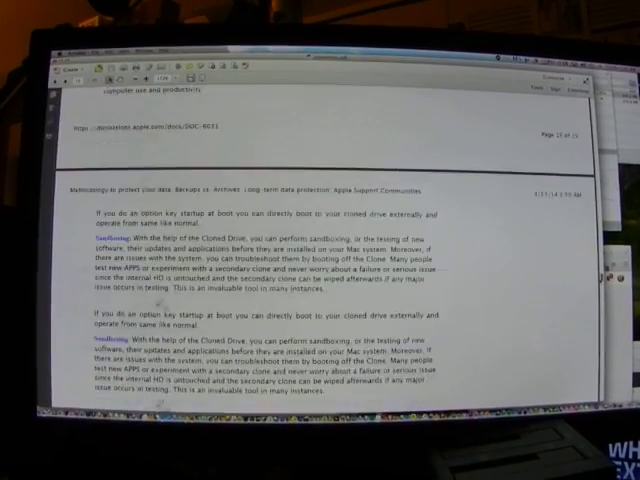
{"action": "scroll", "scroll_direction": "down", "scroll_amount": 3}
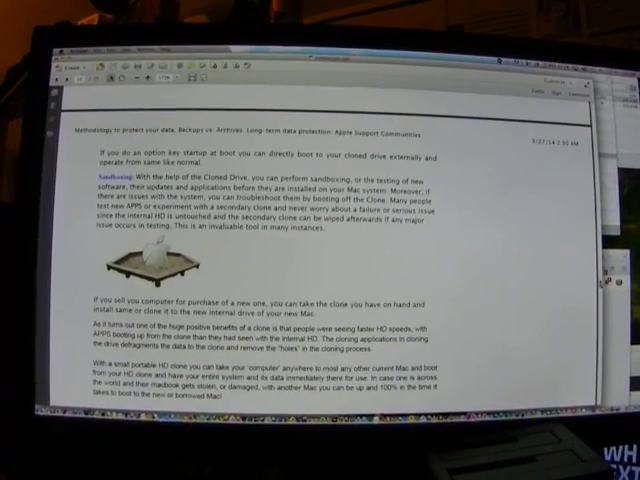
{"action": "scroll", "scroll_direction": "down", "scroll_amount": 3}
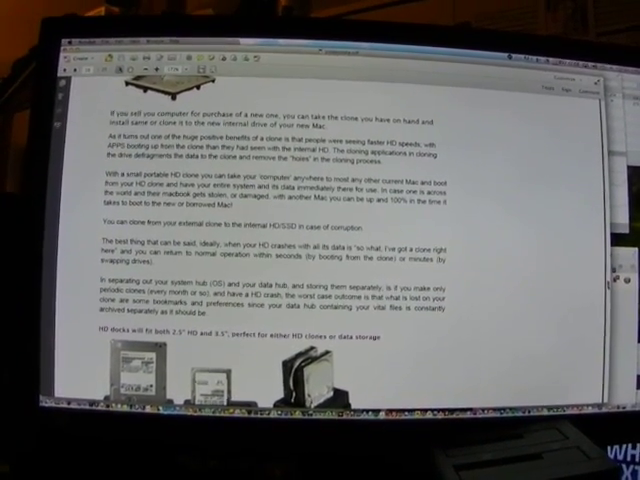
{"action": "scroll", "scroll_direction": "down", "scroll_amount": 3}
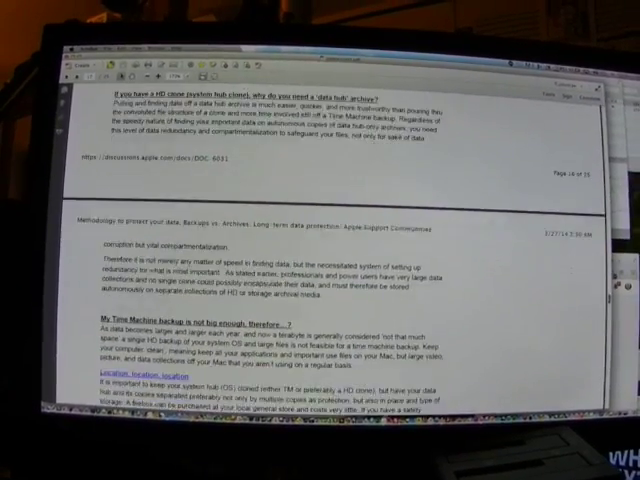
{"action": "scroll", "scroll_direction": "down", "scroll_amount": 3}
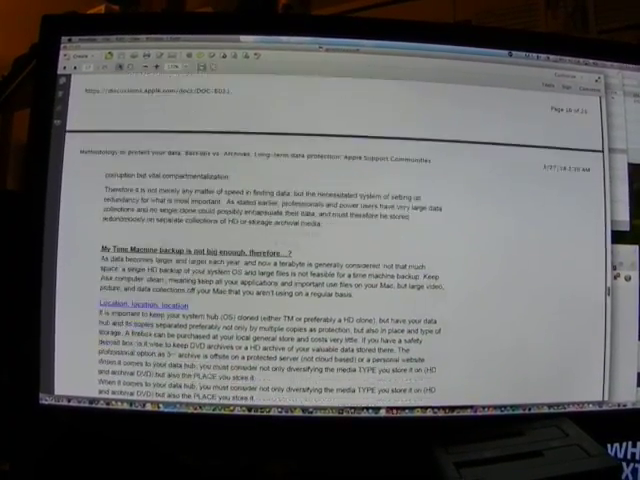
{"action": "scroll", "scroll_direction": "down", "scroll_amount": 3}
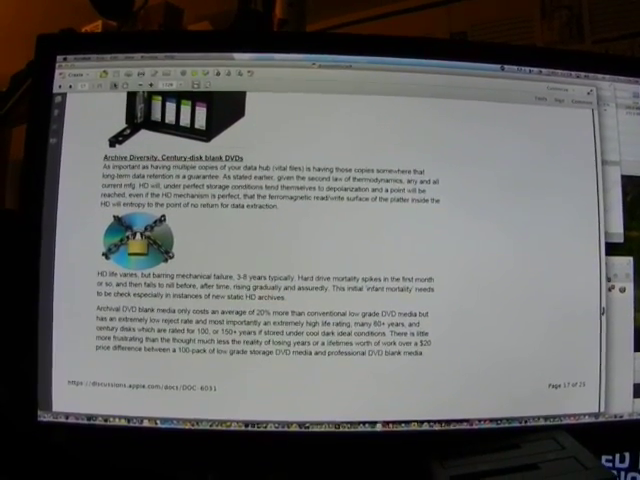
{"action": "scroll", "scroll_direction": "down", "scroll_amount": 3}
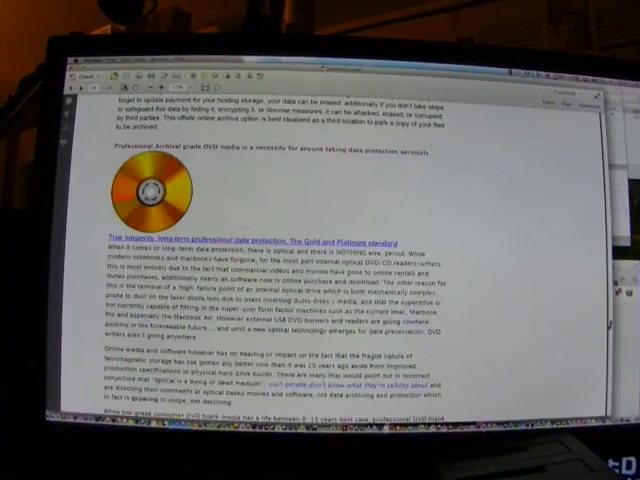
{"action": "scroll", "scroll_direction": "down", "scroll_amount": 3}
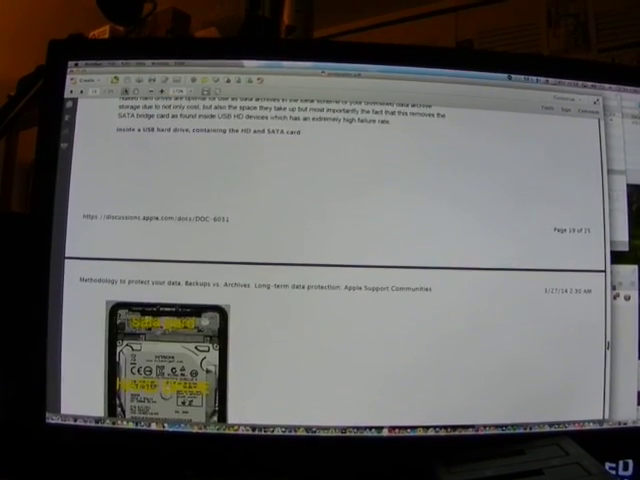
{"action": "scroll", "scroll_direction": "down", "scroll_amount": 3}
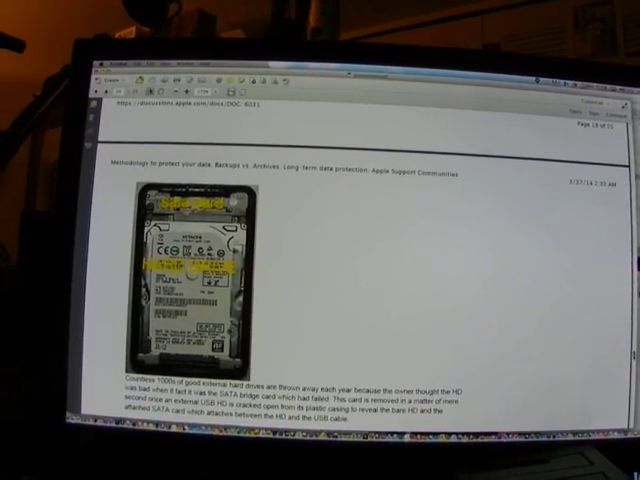
{"action": "scroll", "scroll_direction": "down", "scroll_amount": 3}
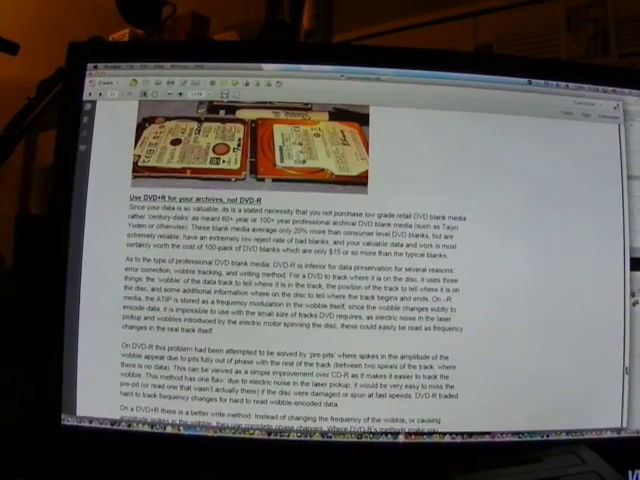
{"action": "scroll", "scroll_direction": "down", "scroll_amount": 3}
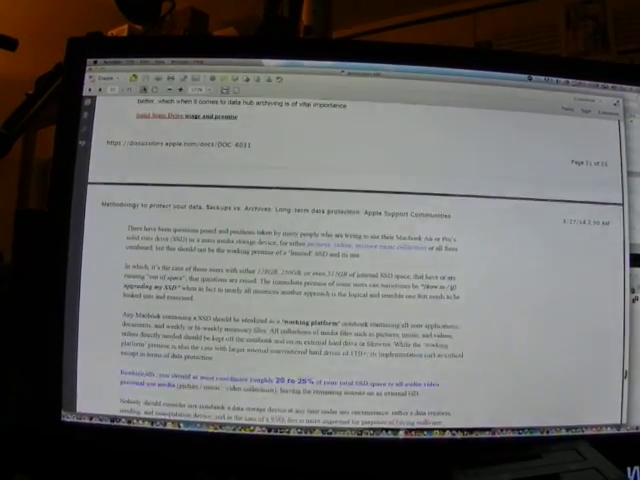
{"action": "scroll", "scroll_direction": "down", "scroll_amount": 3}
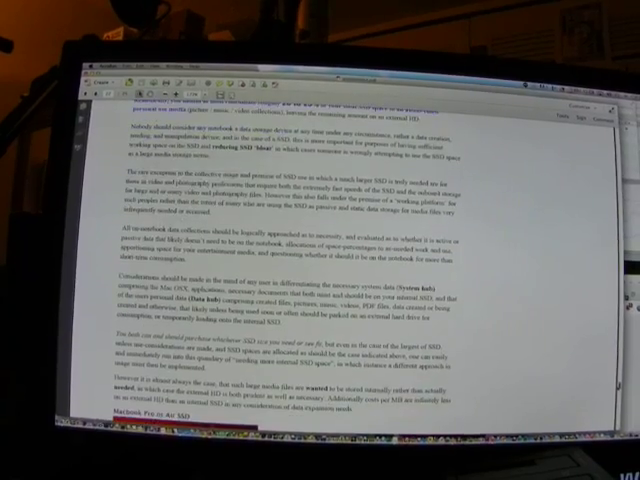
{"action": "scroll", "scroll_direction": "down", "scroll_amount": 3}
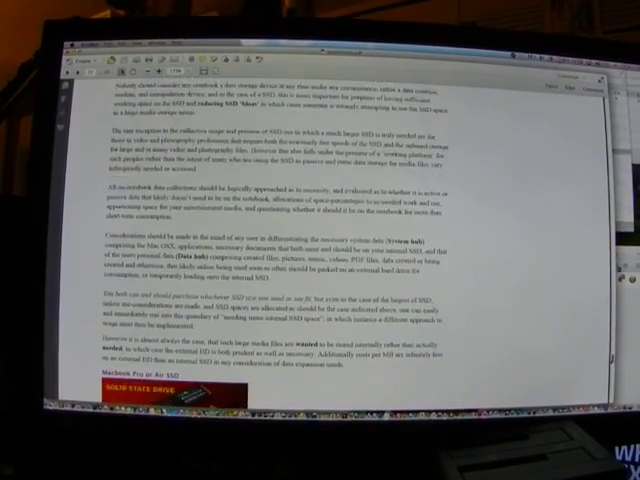
{"action": "scroll", "scroll_direction": "down", "scroll_amount": 3}
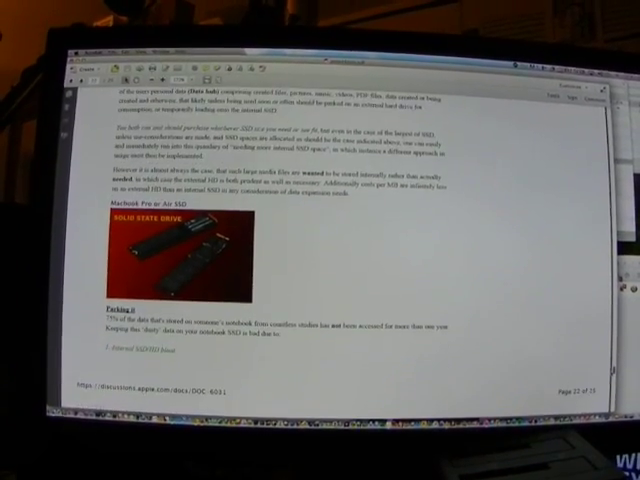
{"action": "scroll", "scroll_direction": "down", "scroll_amount": 3}
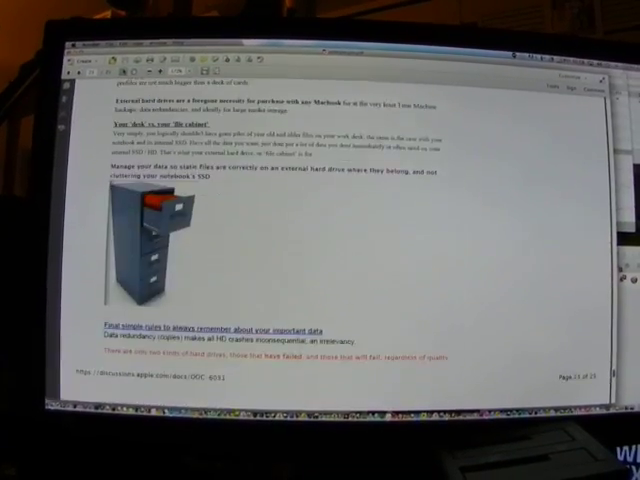
{"action": "scroll", "scroll_direction": "down", "scroll_amount": 3}
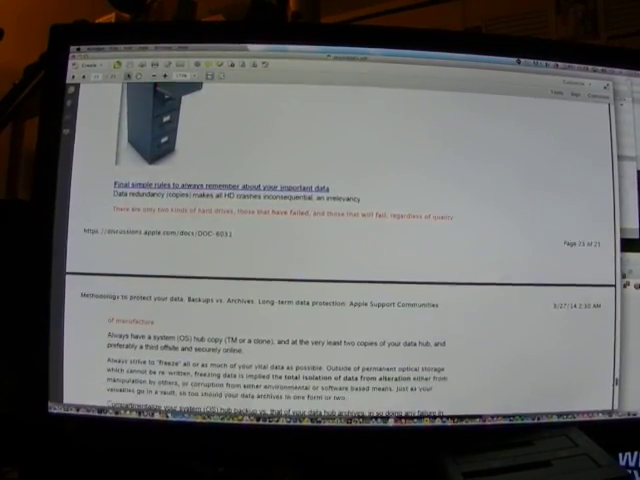
{"action": "scroll", "scroll_direction": "down", "scroll_amount": 3}
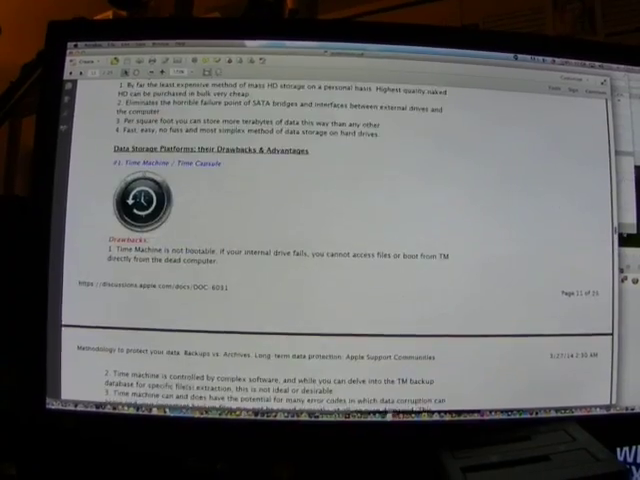
{"action": "scroll", "scroll_direction": "down", "scroll_amount": 3}
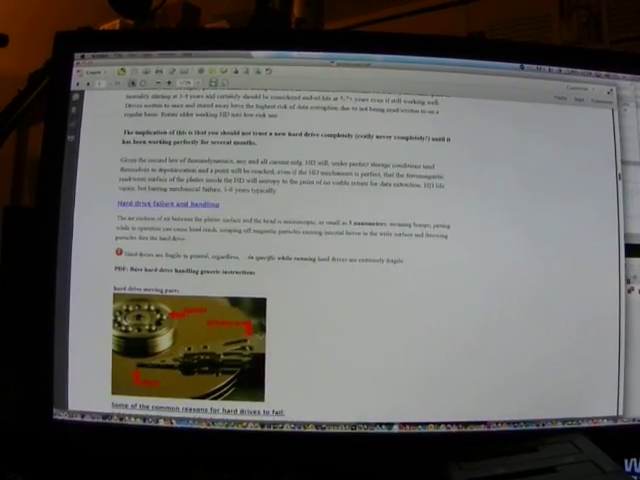
{"action": "scroll", "scroll_direction": "down", "scroll_amount": 3}
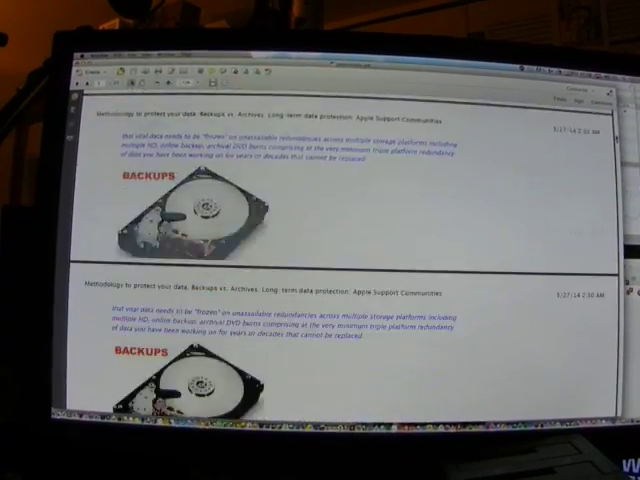
{"action": "scroll", "scroll_direction": "down", "scroll_amount": 3}
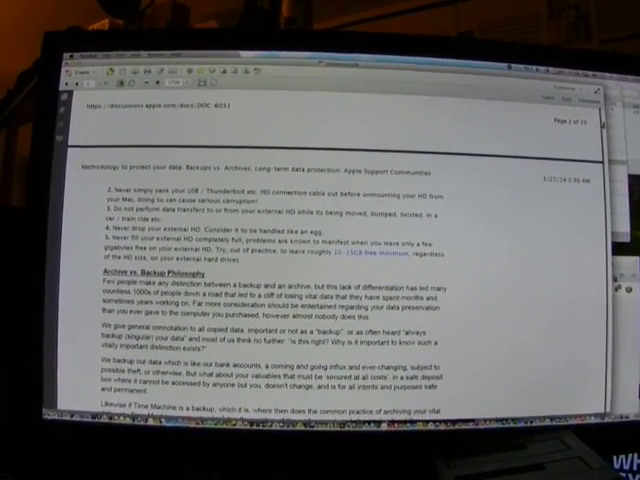
{"action": "scroll", "scroll_direction": "down", "scroll_amount": 3}
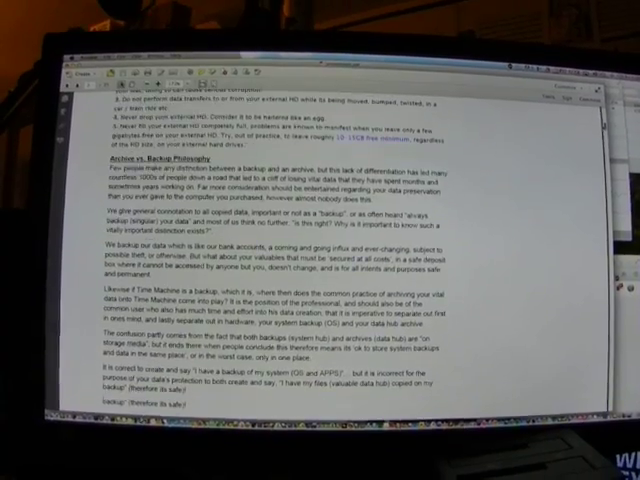
{"action": "scroll", "scroll_direction": "down", "scroll_amount": 3}
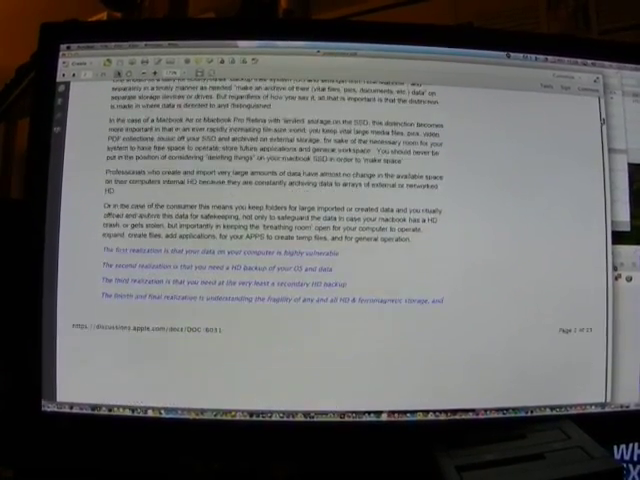
{"action": "scroll", "scroll_direction": "down", "scroll_amount": 3}
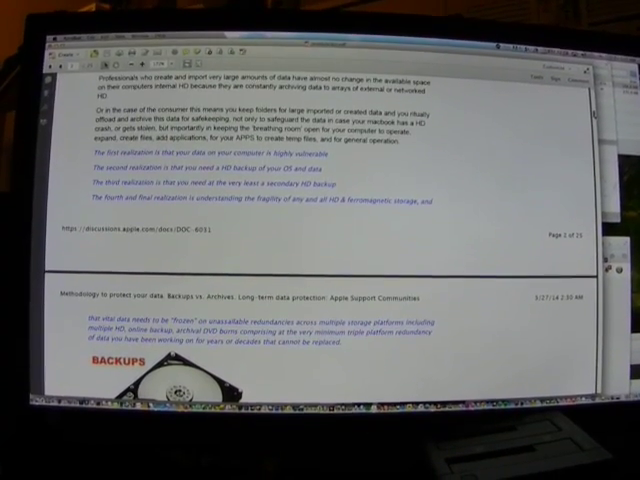
{"action": "scroll", "scroll_direction": "down", "scroll_amount": 3}
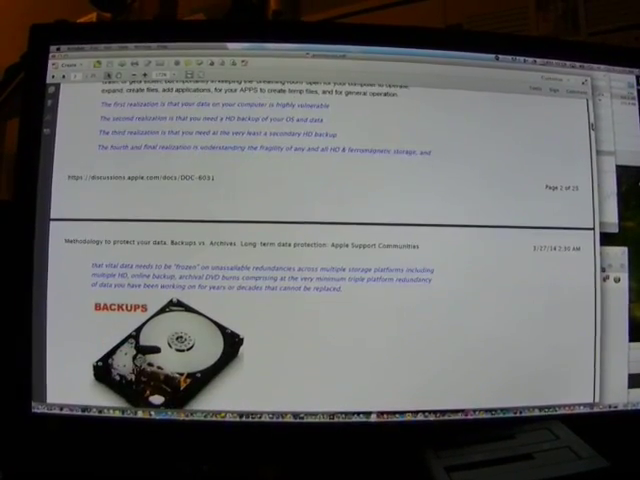
{"action": "scroll", "scroll_direction": "down", "scroll_amount": 3}
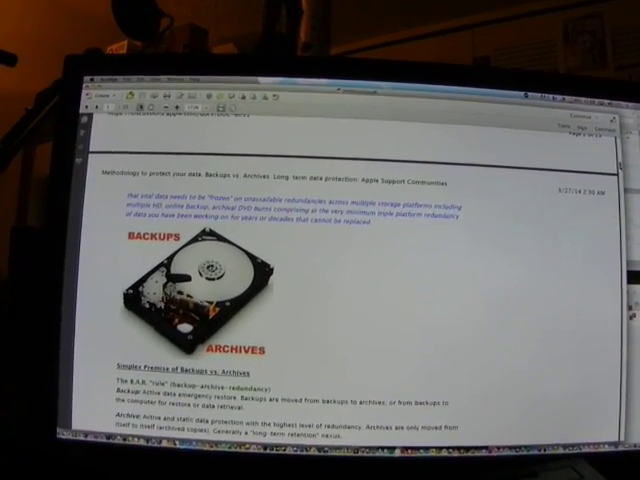
{"action": "scroll", "scroll_direction": "down", "scroll_amount": 3}
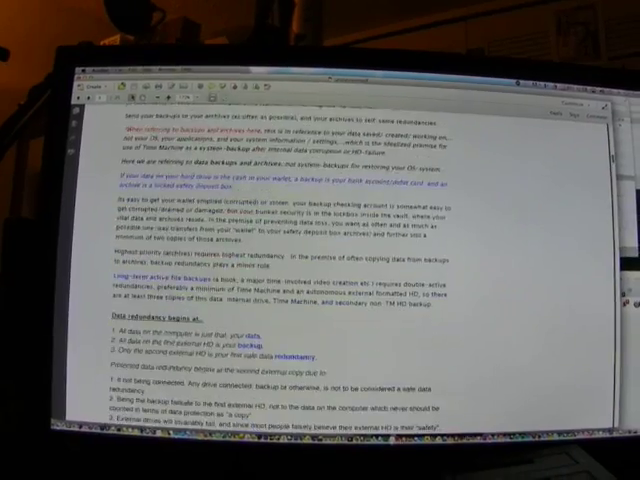
{"action": "scroll", "scroll_direction": "down", "scroll_amount": 3}
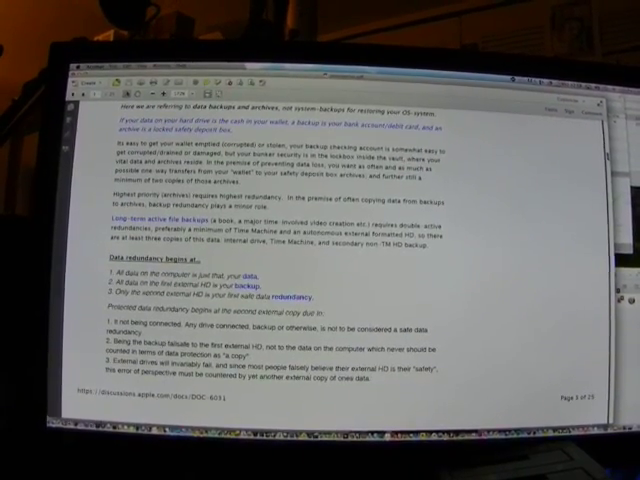
{"action": "scroll", "scroll_direction": "down", "scroll_amount": 3}
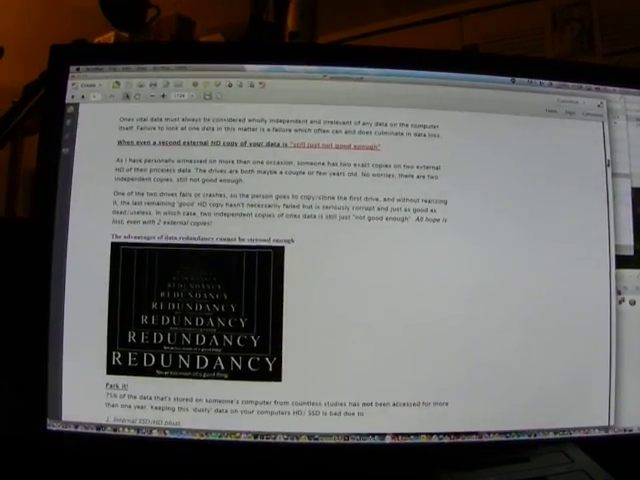
{"action": "scroll", "scroll_direction": "down", "scroll_amount": 3}
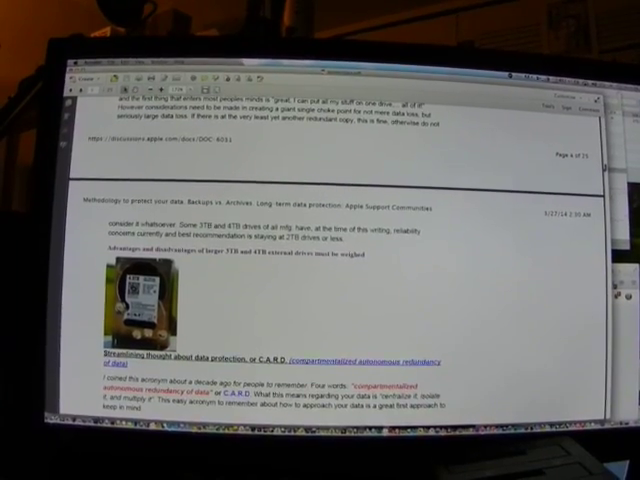
{"action": "scroll", "scroll_direction": "down", "scroll_amount": 3}
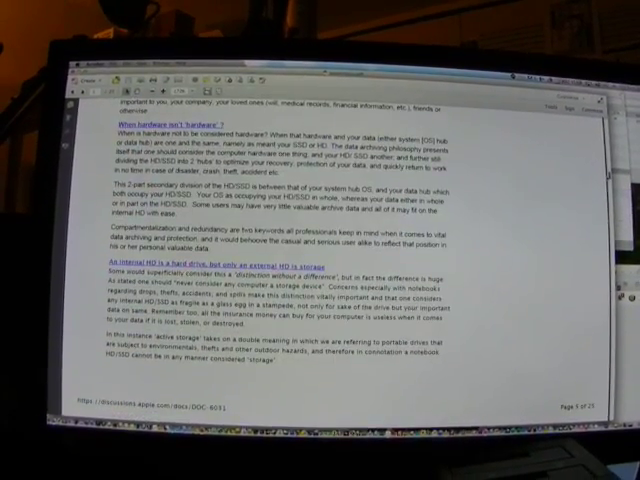